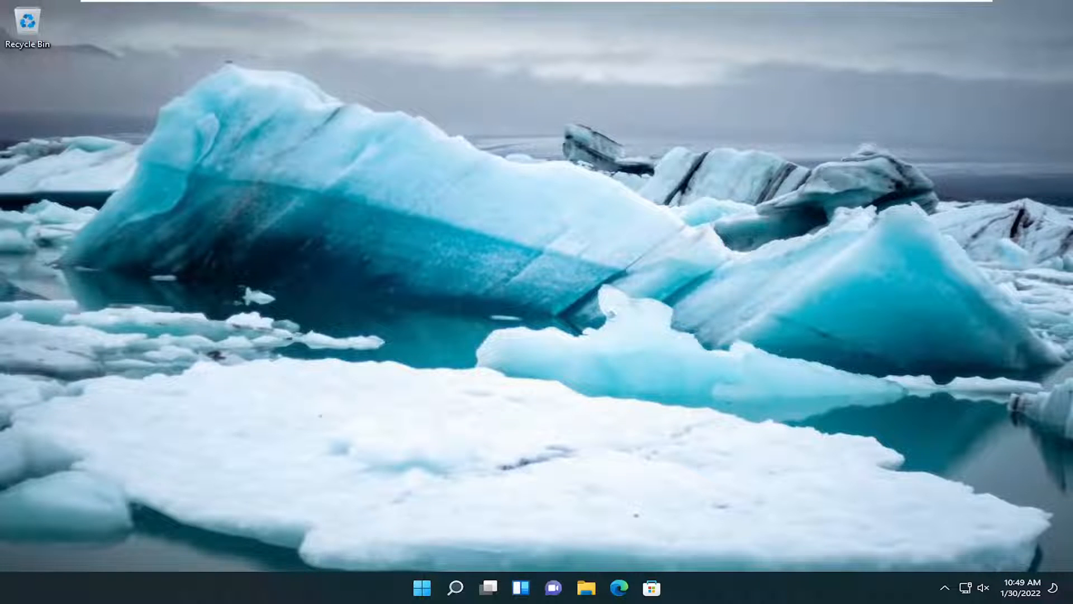
- Launch Registry Editor from a Windows Search for 'regedit', allowing it to make changes
click(455, 587)
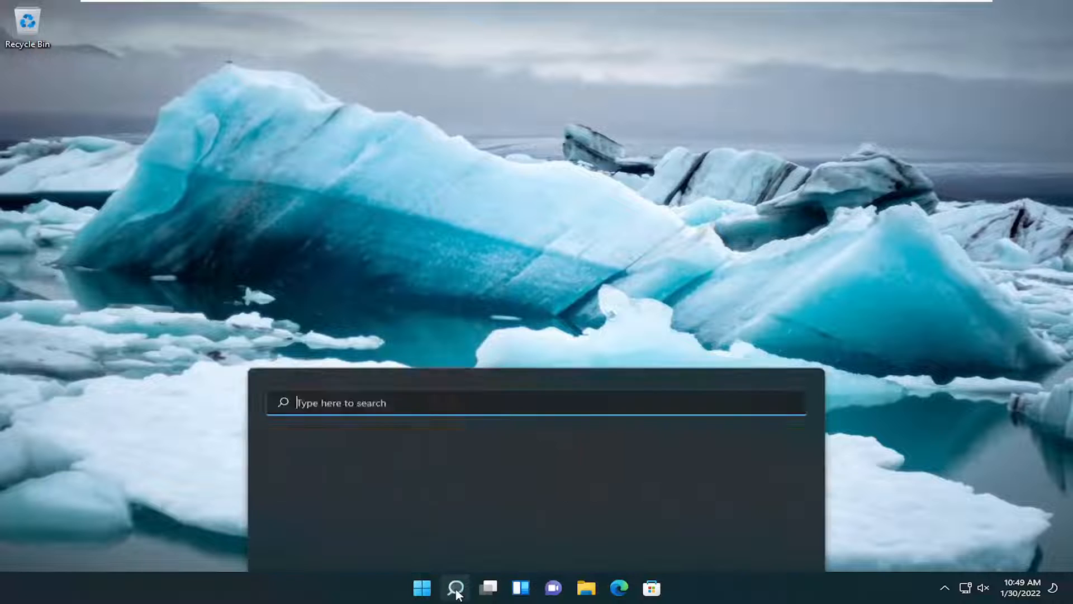
text(registry Editor)
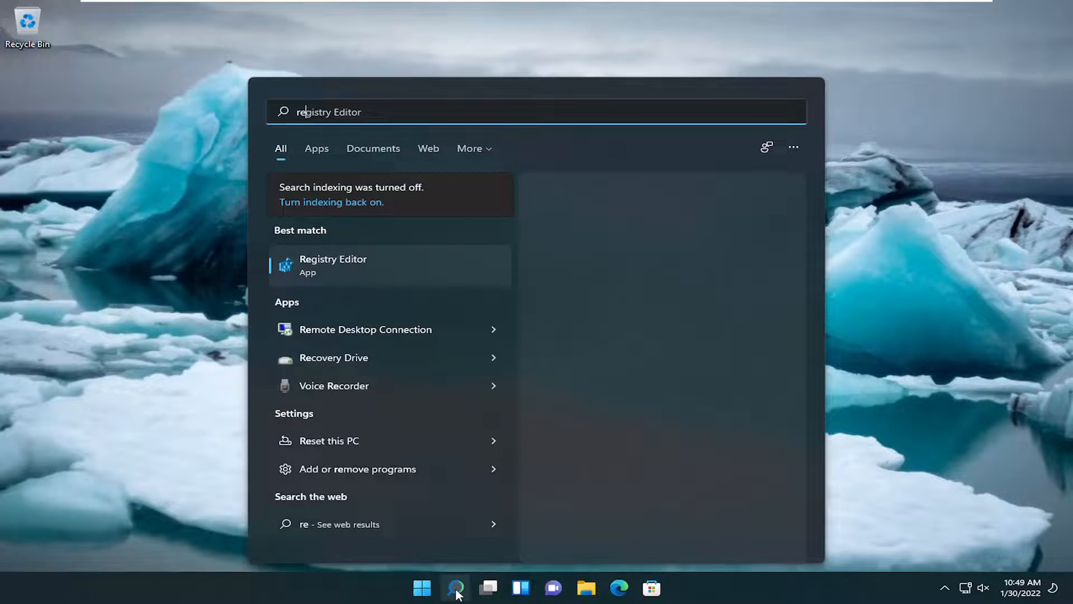
text(regedit)
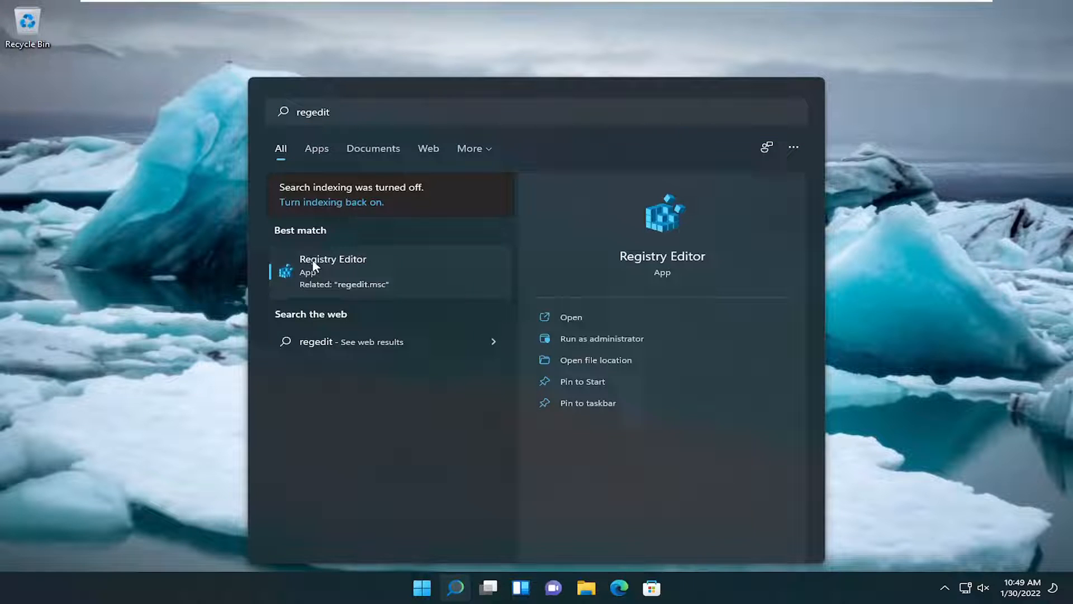
click(601, 338)
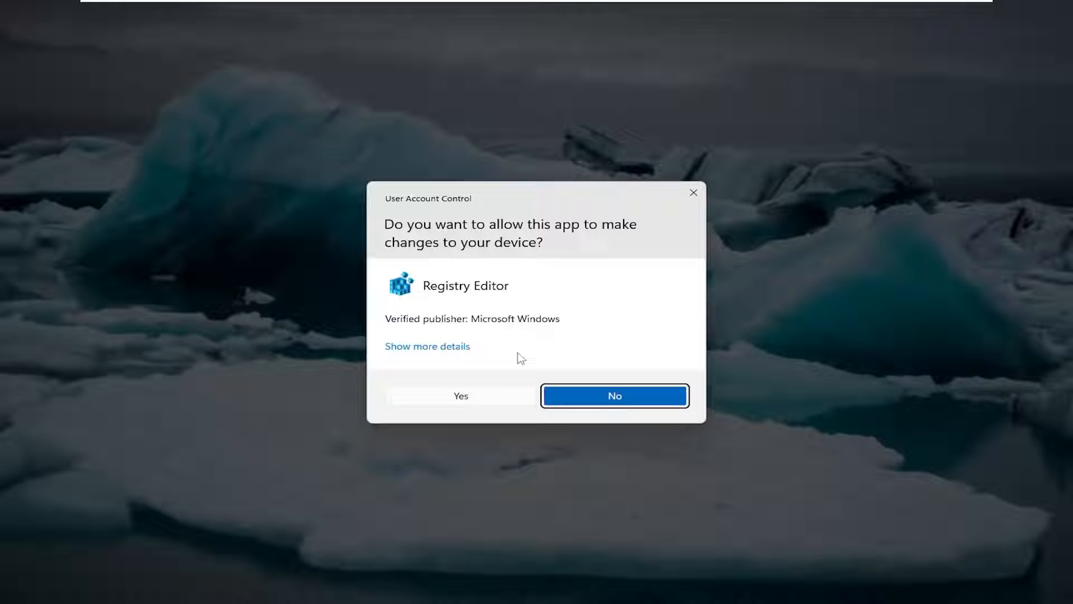
click(459, 396)
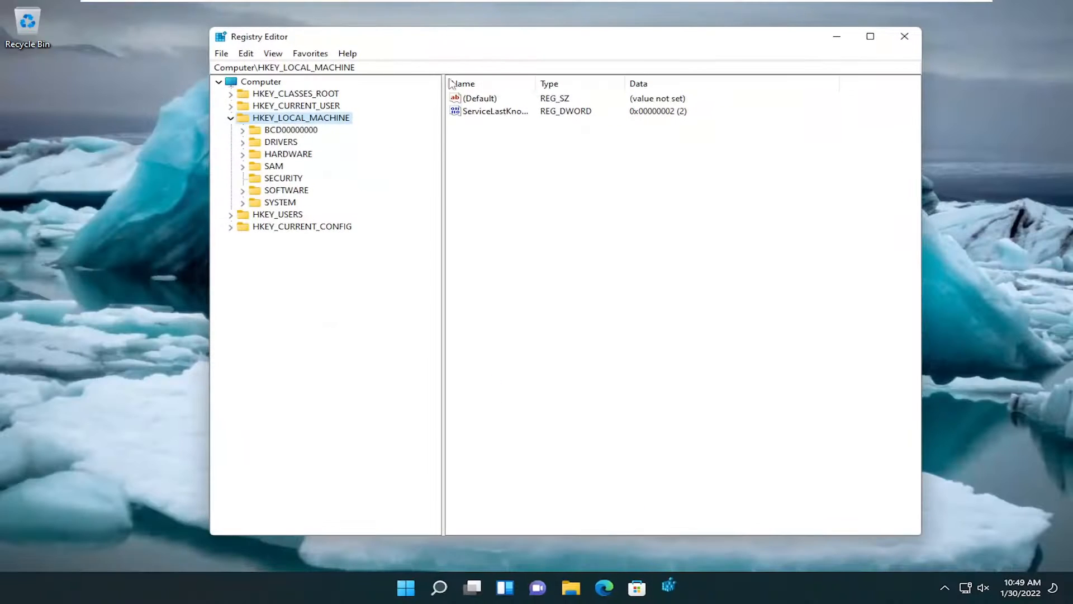
click(261, 81)
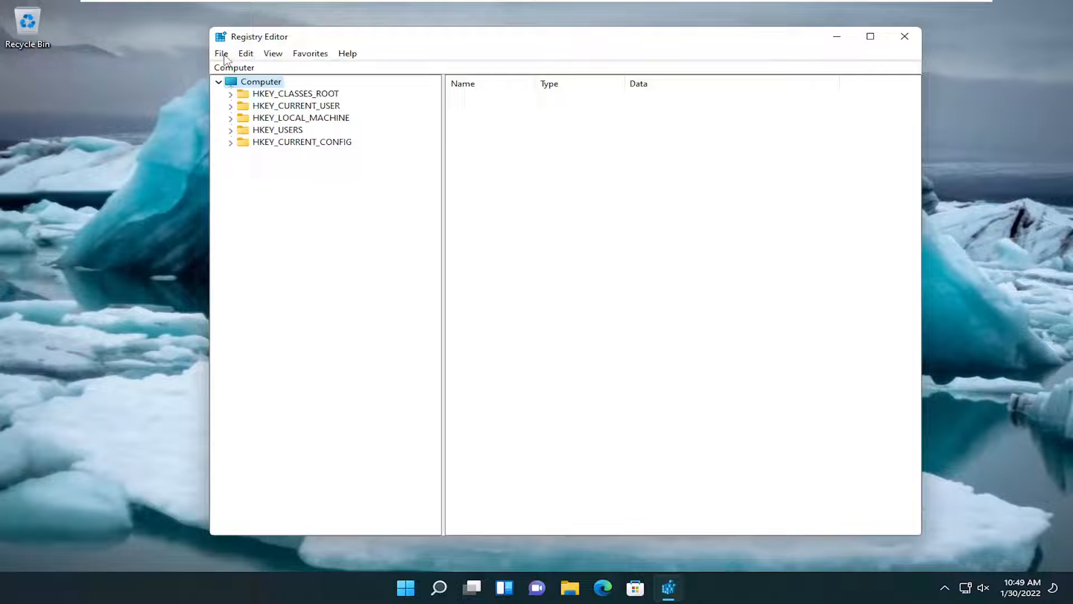
click(221, 54)
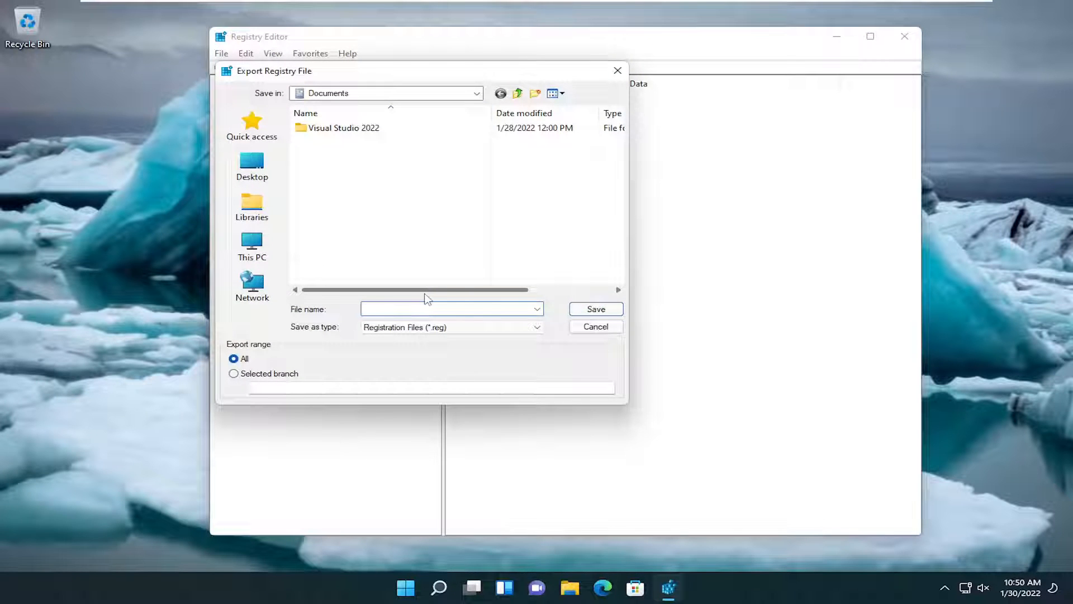
click(451, 309)
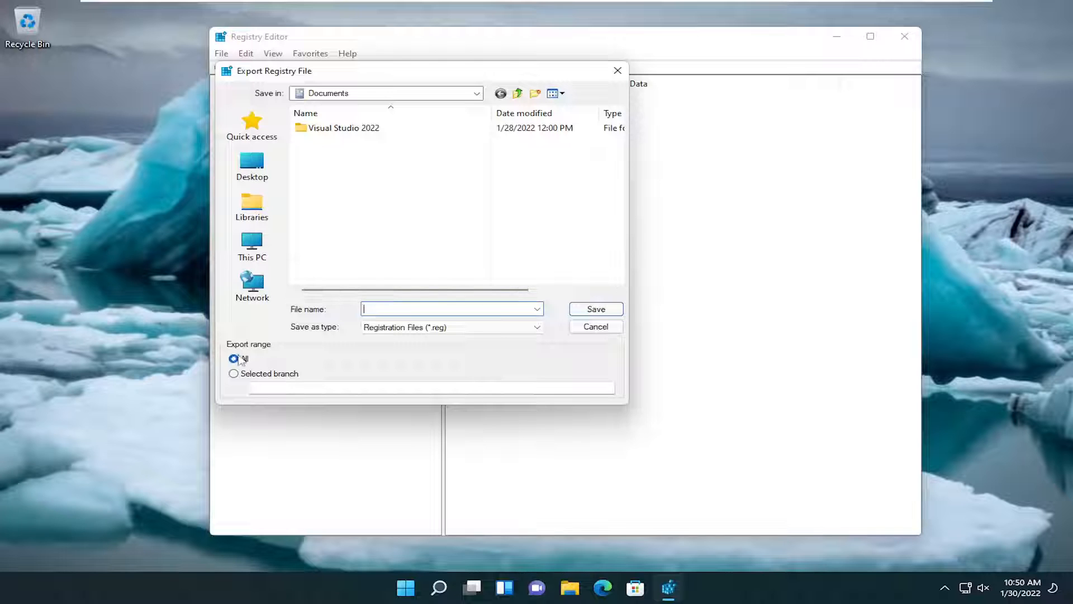
mouse_move(251, 163)
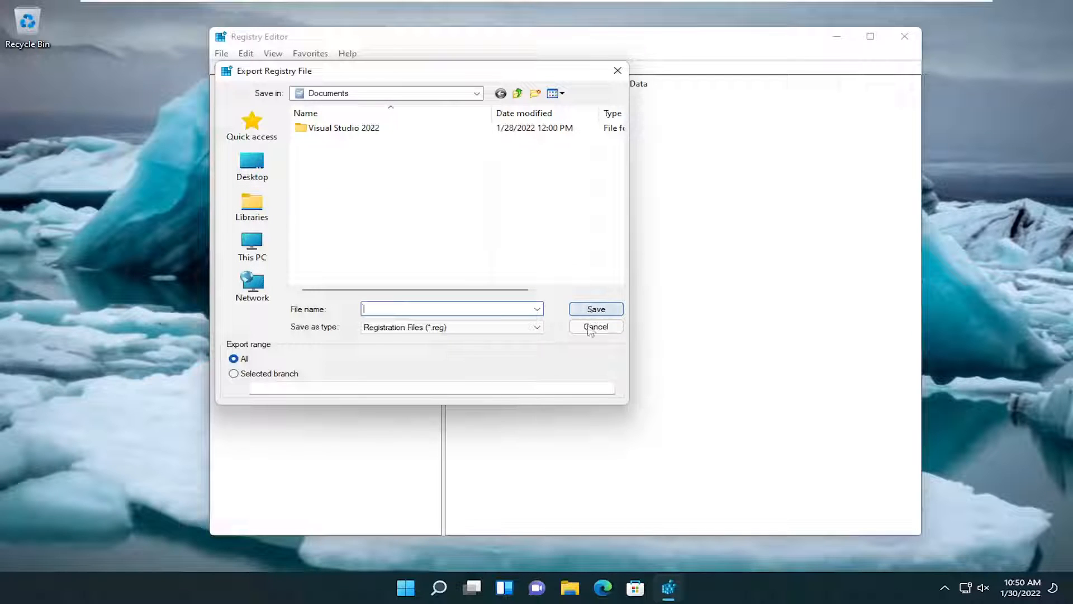
click(596, 326)
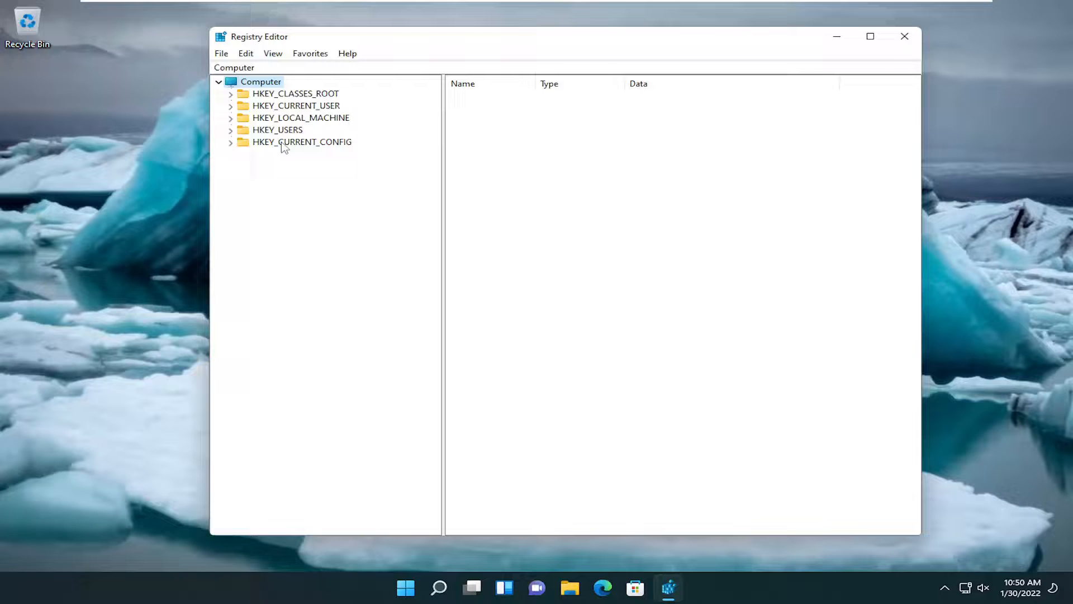
click(221, 53)
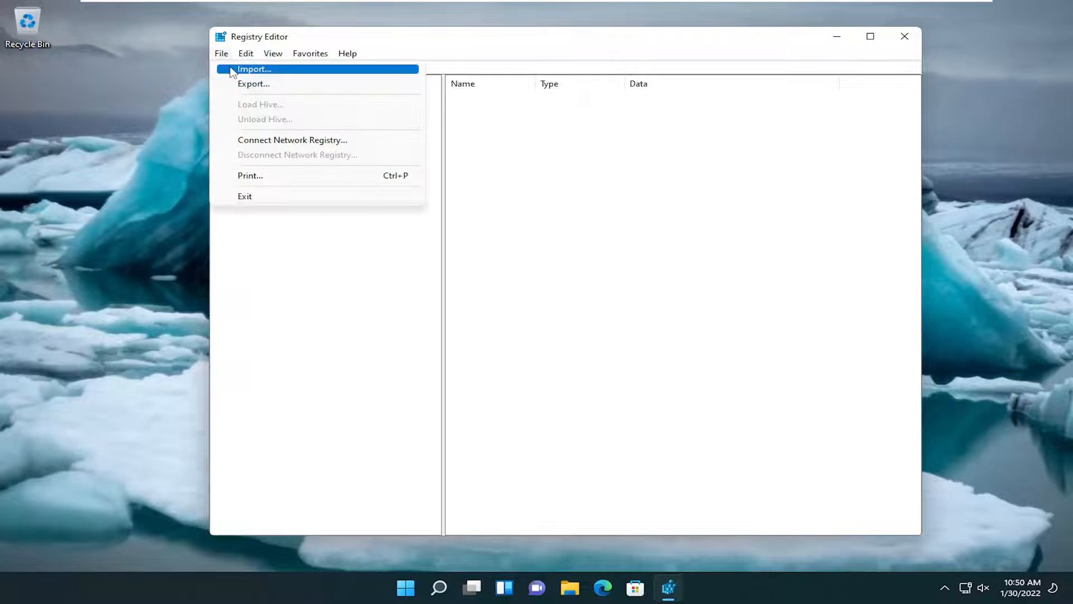
click(255, 68)
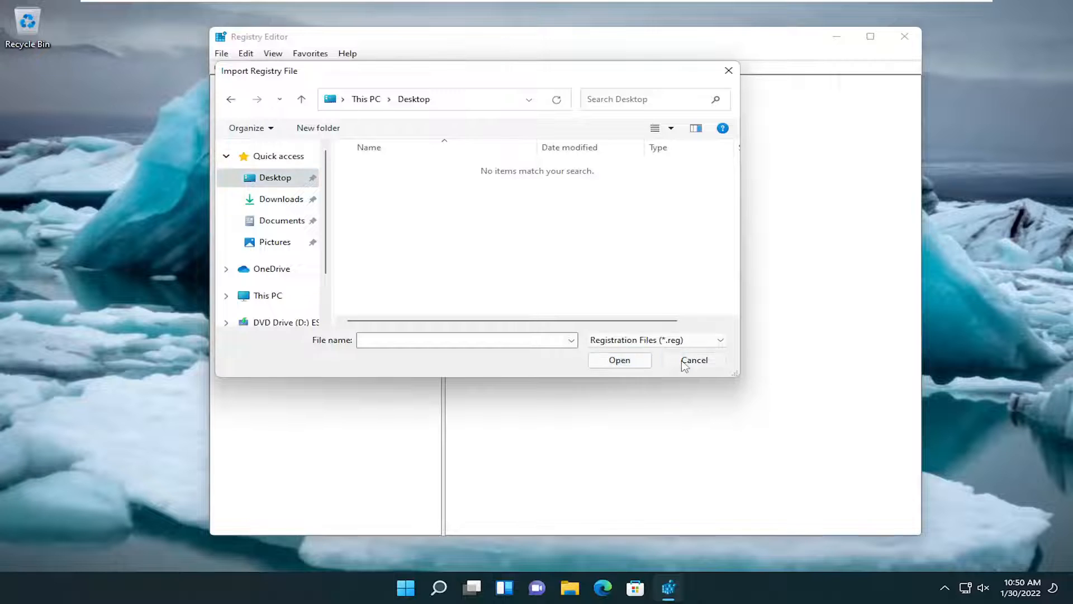
click(693, 360)
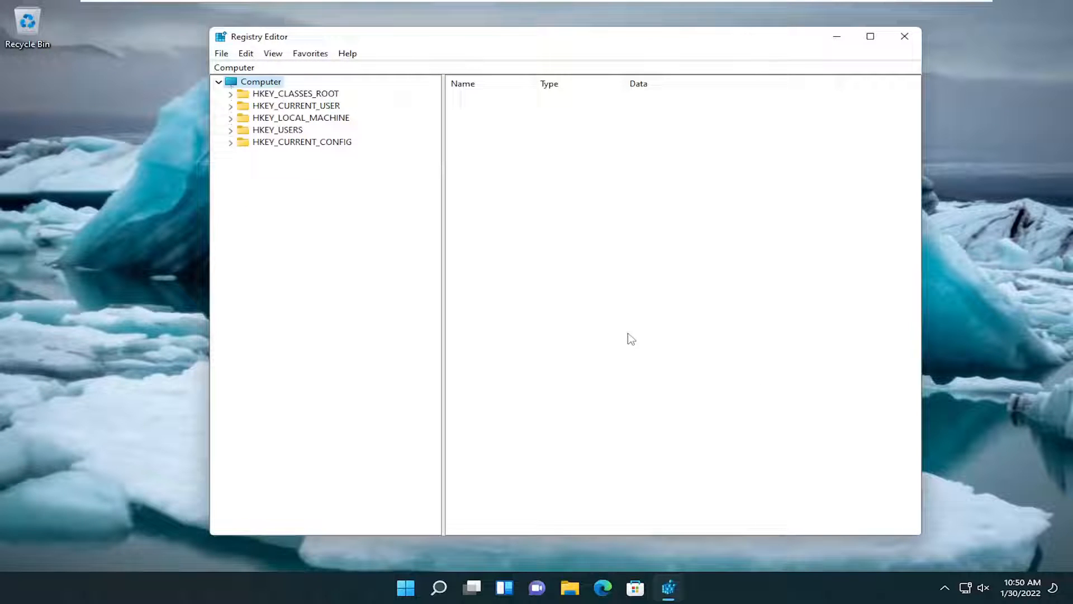
mouse_move(593, 307)
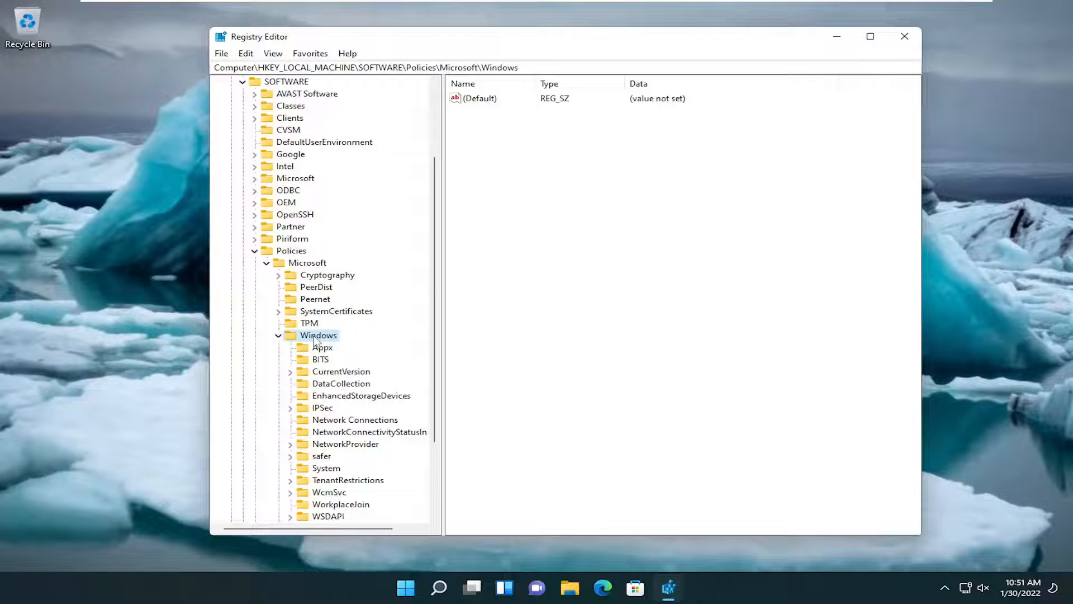
- Create a new subkey named Windows Search under the Policies\Microsoft\Windows key
right_click(318, 334)
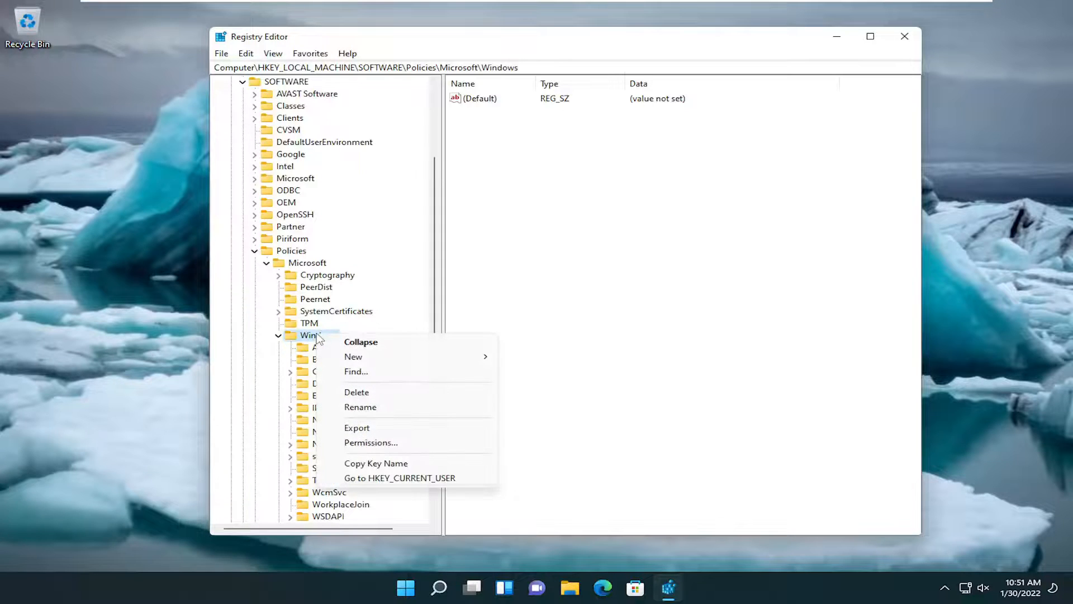
mouse_move(356, 371)
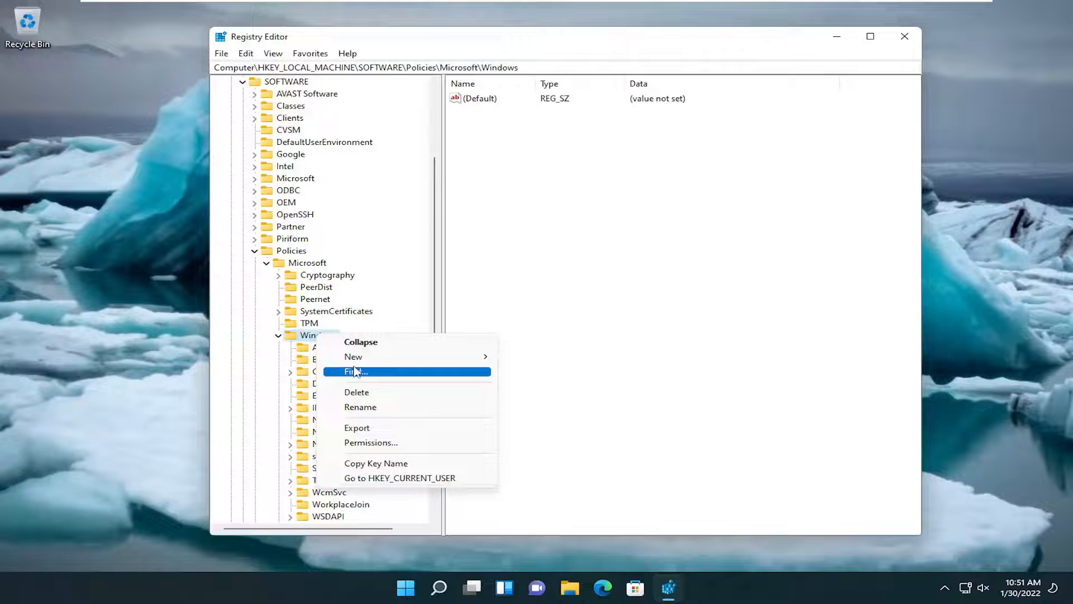
click(353, 356)
text(Windows Search)
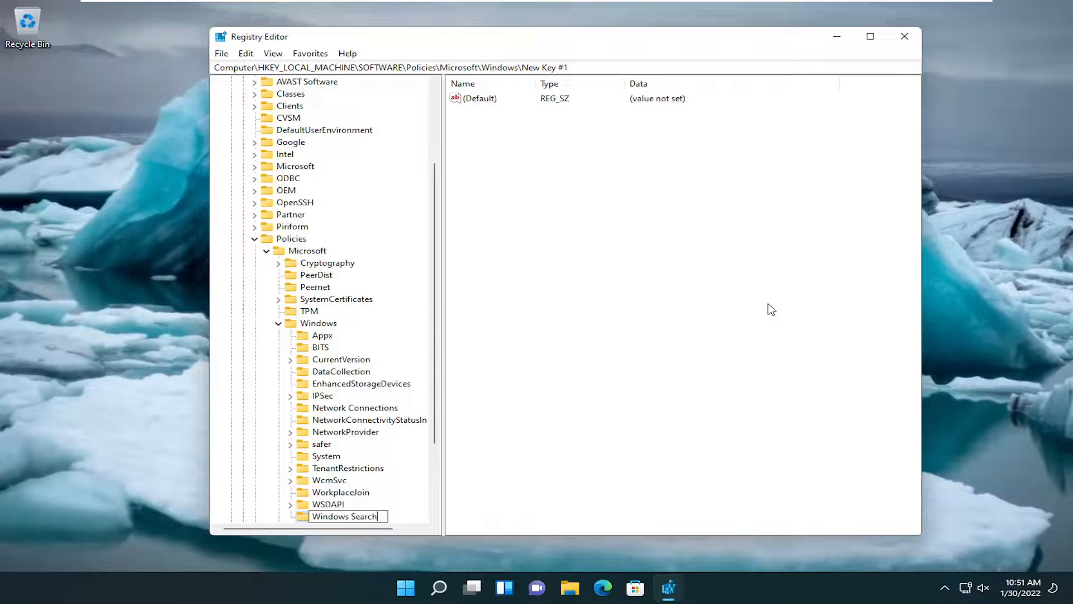
mouse_move(537, 447)
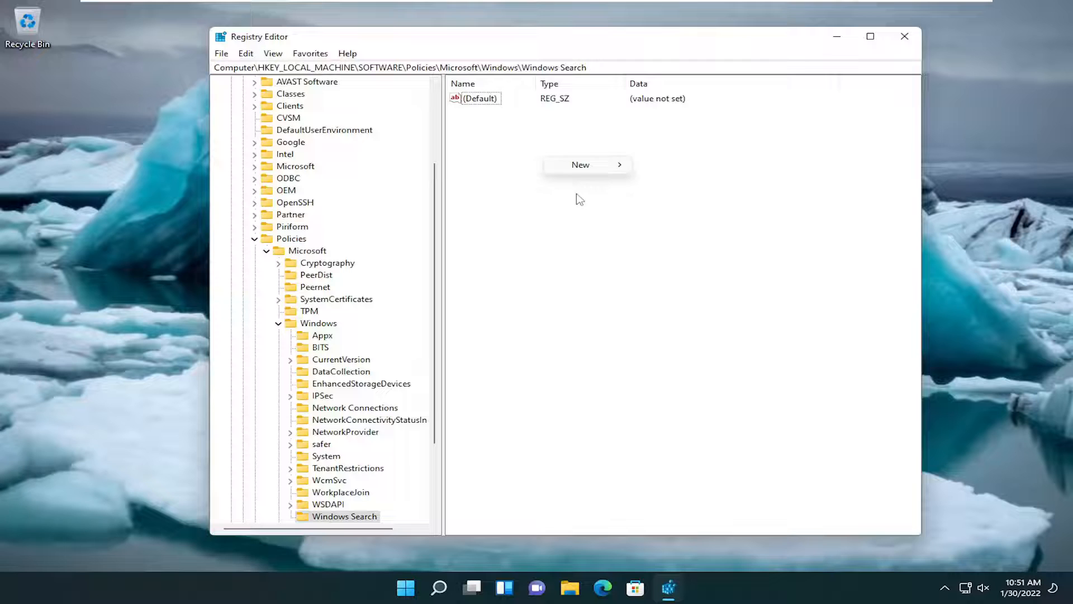
- Add a new DWORD named PreventUsingAdvancedIndexingOptions under Windows Search
click(710, 215)
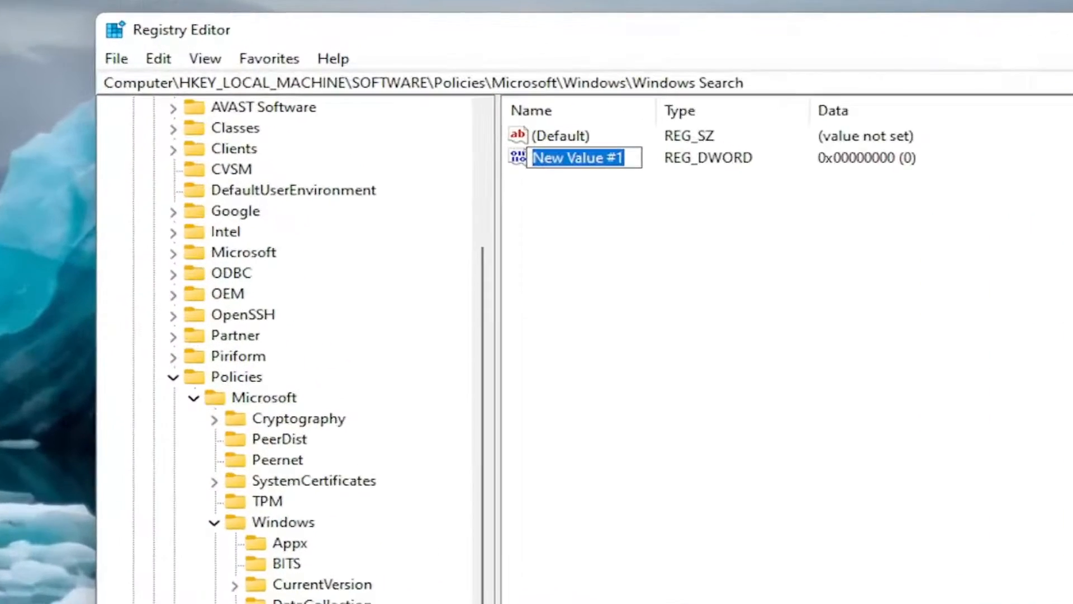
text(Prevent)
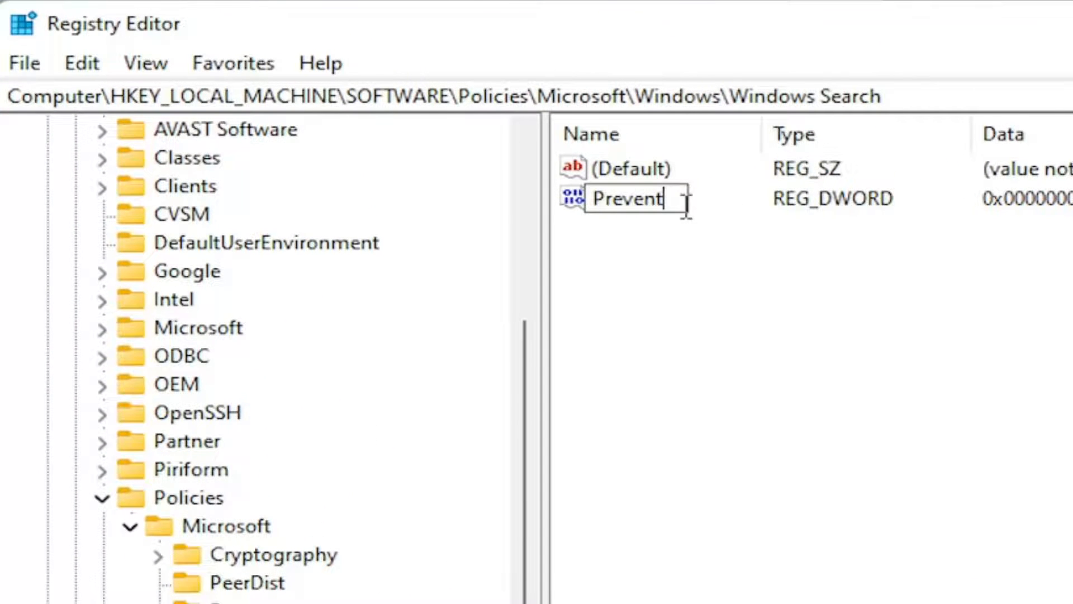
text(UsingAd...)
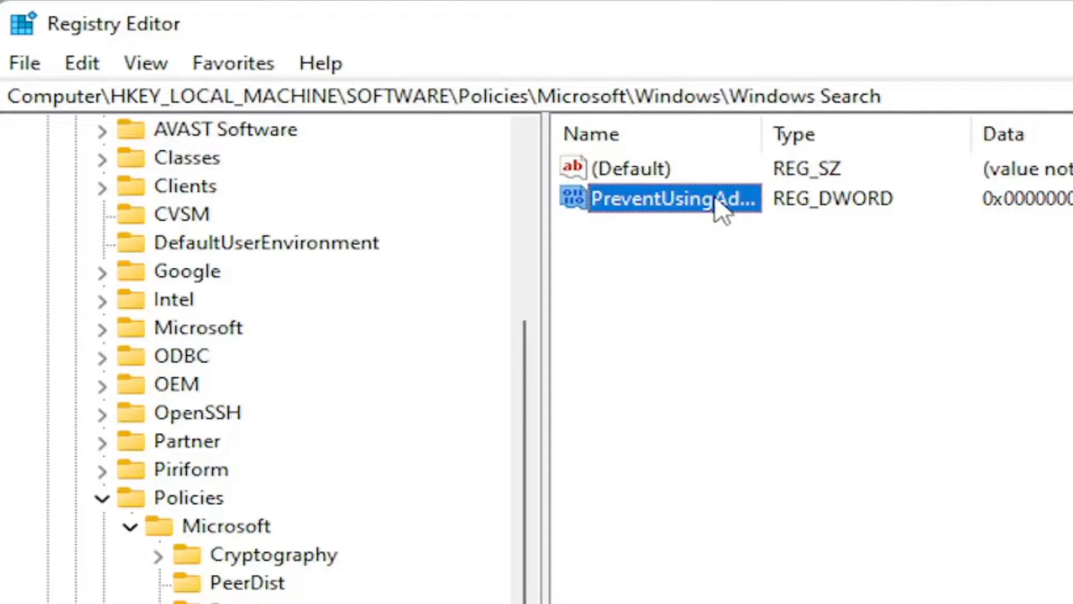
- Set the PreventUsingAdvancedIndexingOptions value data to 1
double_click(674, 198)
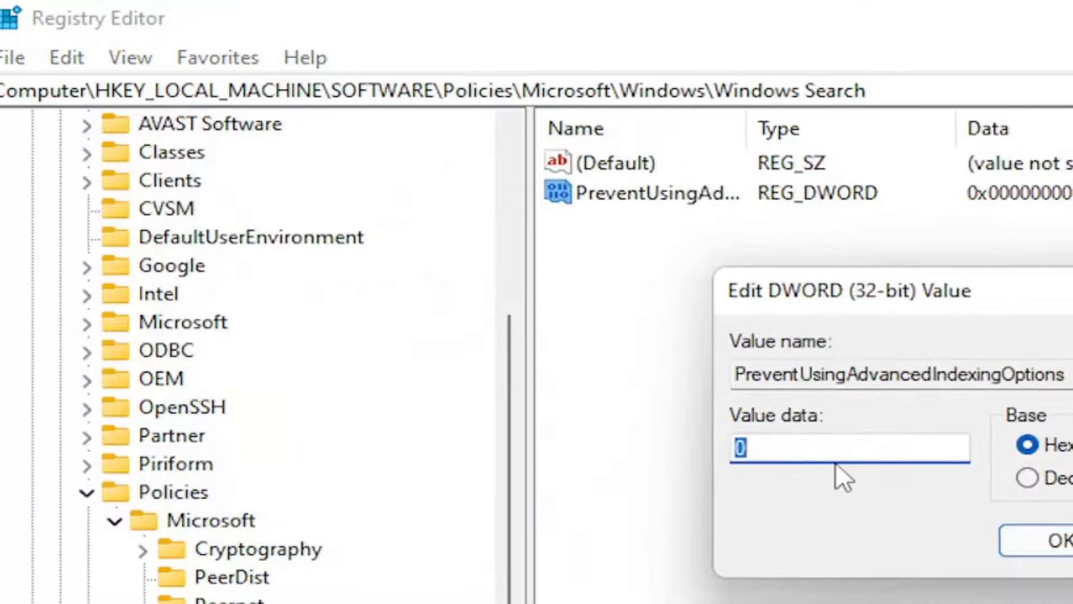
text(1)
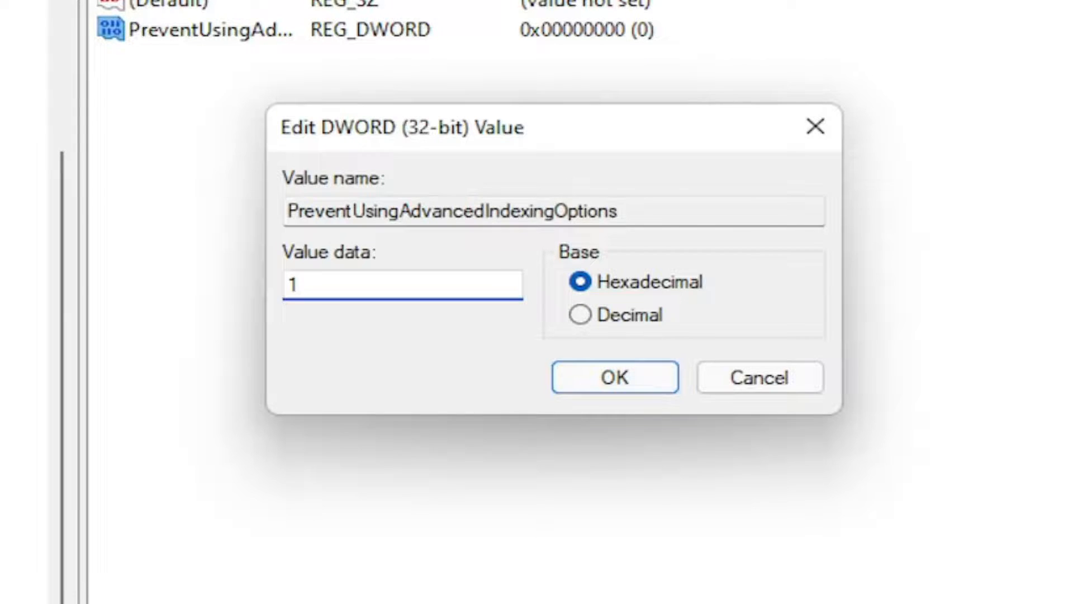
click(613, 377)
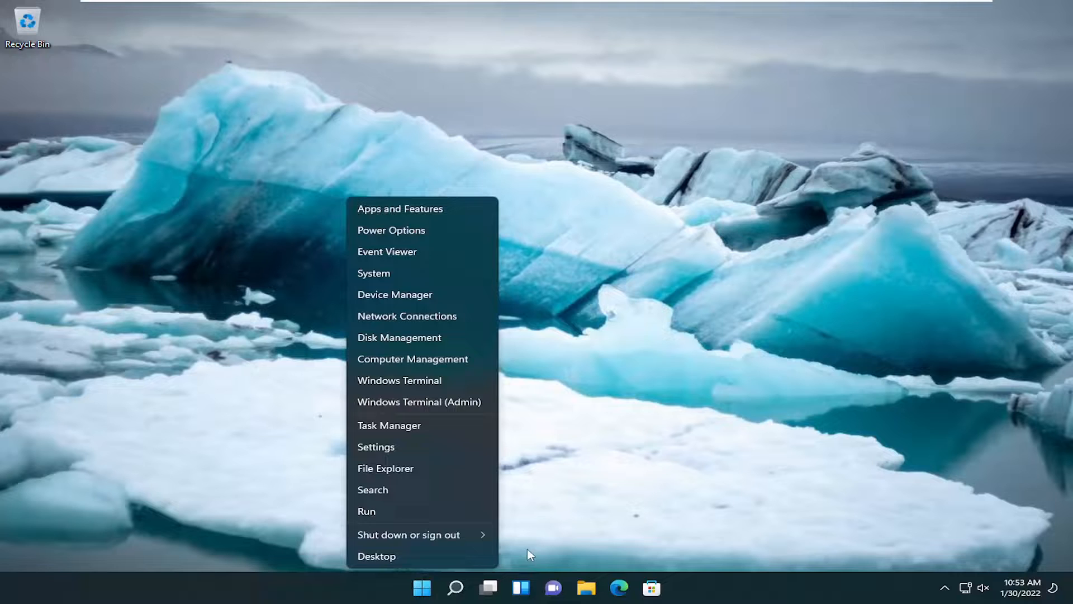
- Restart the PC from the Start menu so the new search policy takes effect
click(409, 535)
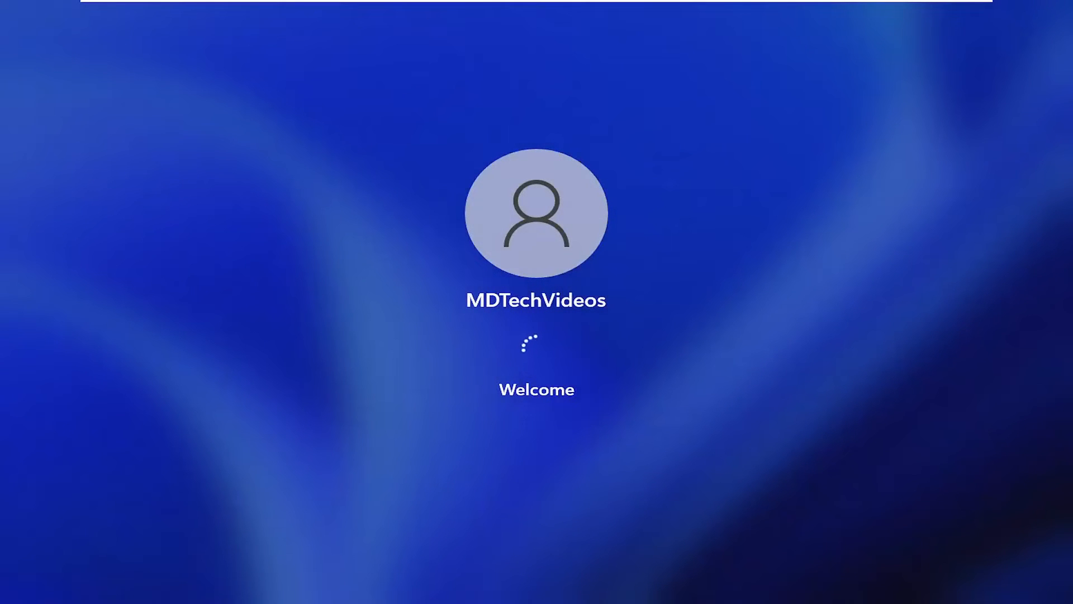